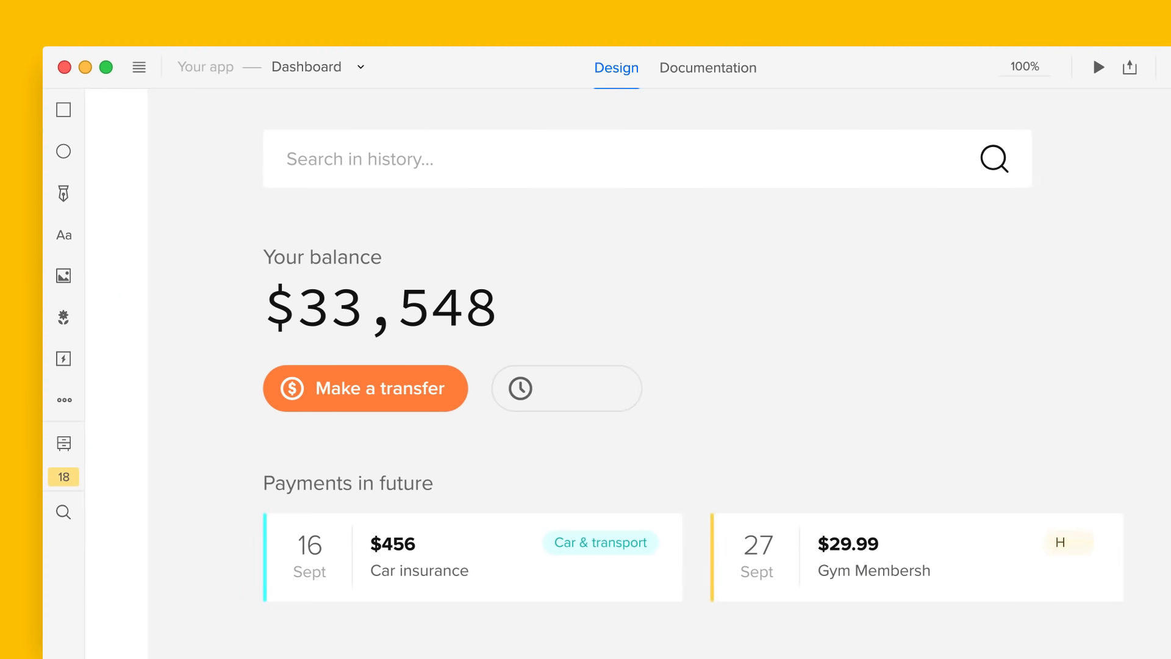
- Run the dashboard in simulation and filter recent payments by typing 'tickl' in the history search
scroll(down, 3)
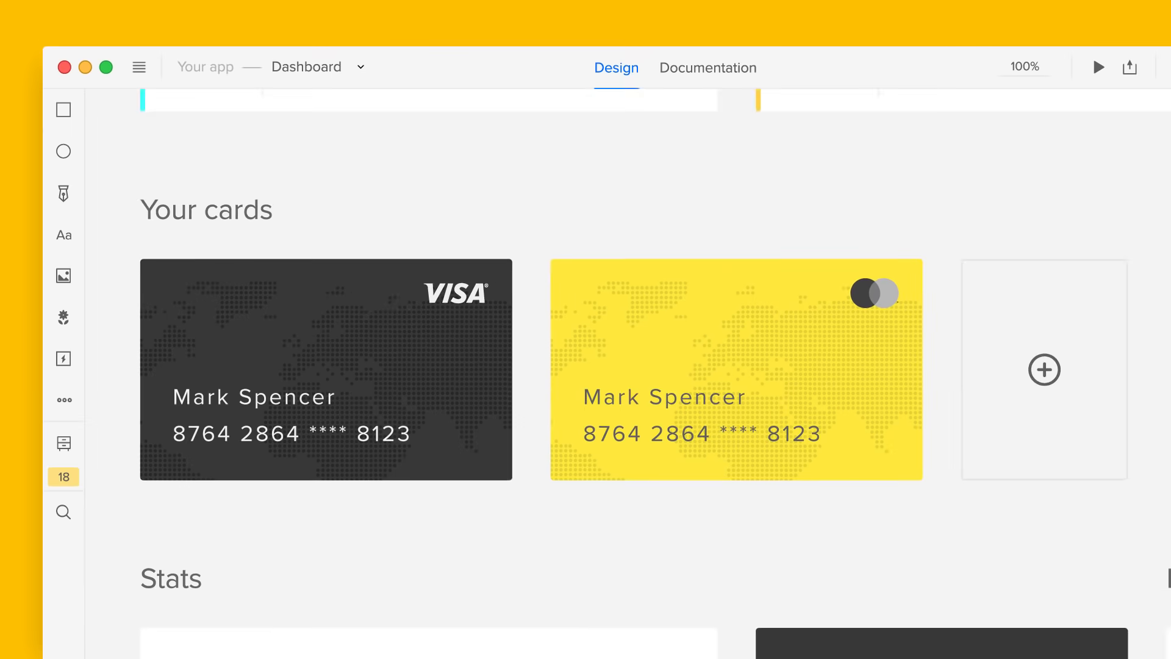
click(779, 392)
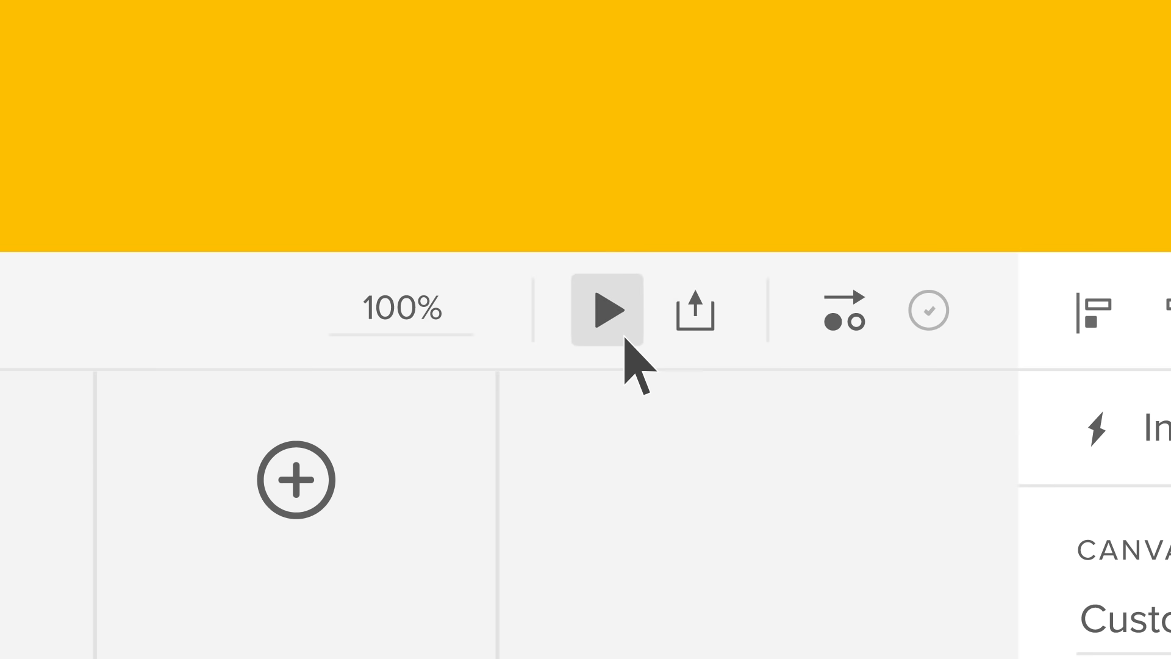
click(610, 311)
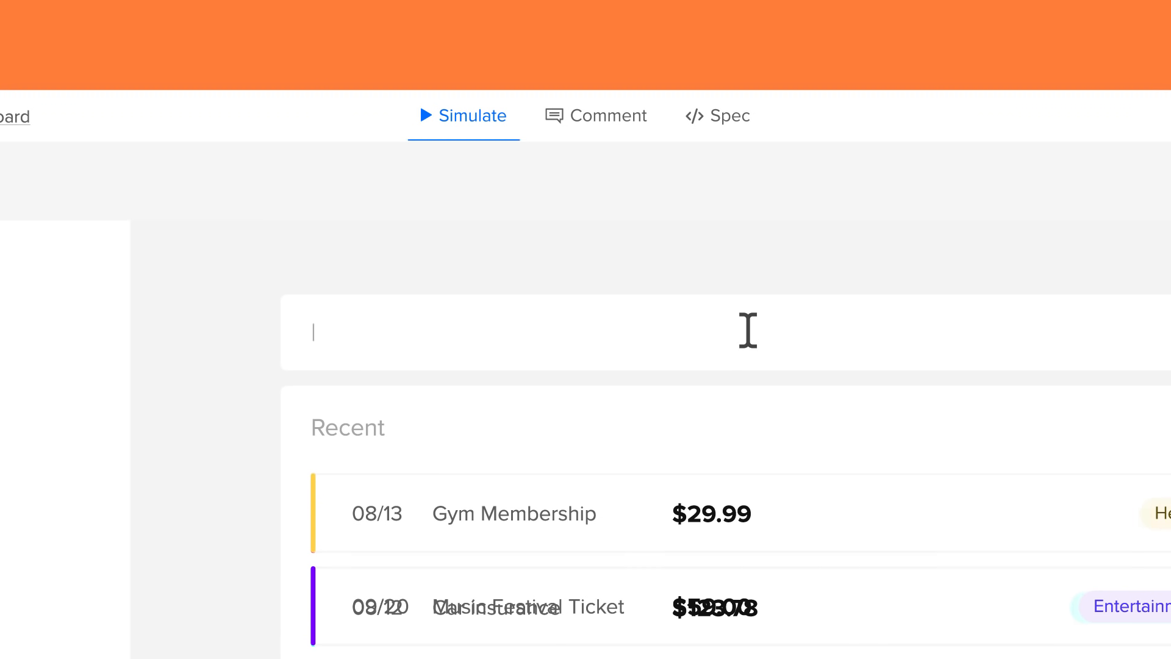
text(tickl)
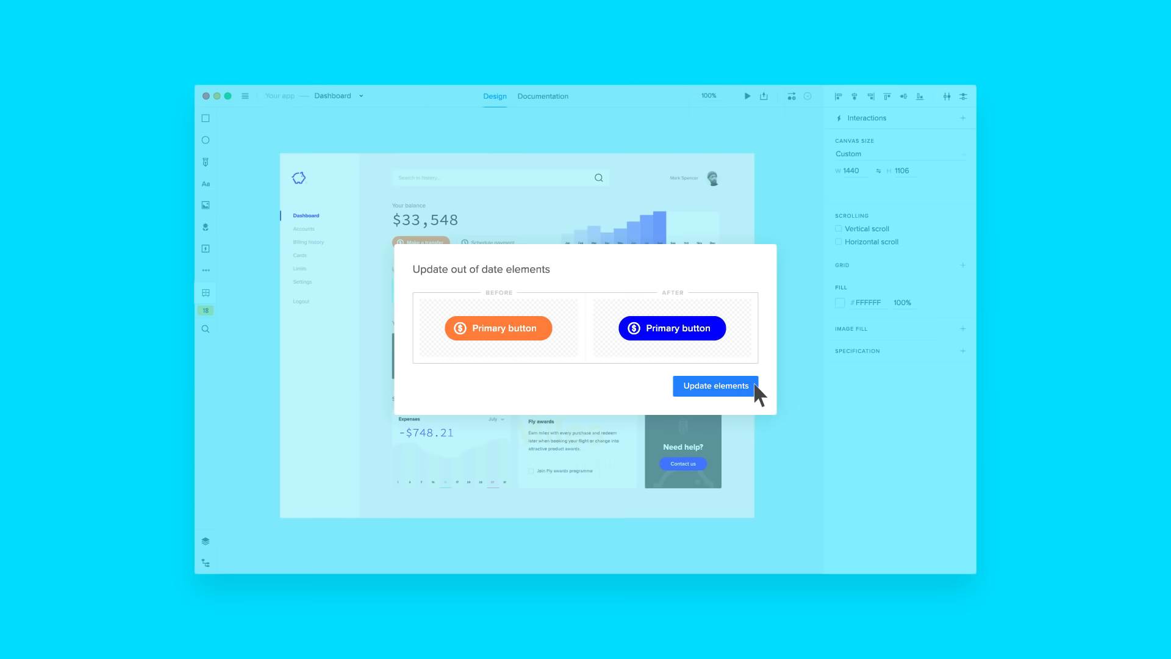
- Update the outdated buttons to the blue primary design and view it on the Material Design Lite UI Patterns page
click(713, 386)
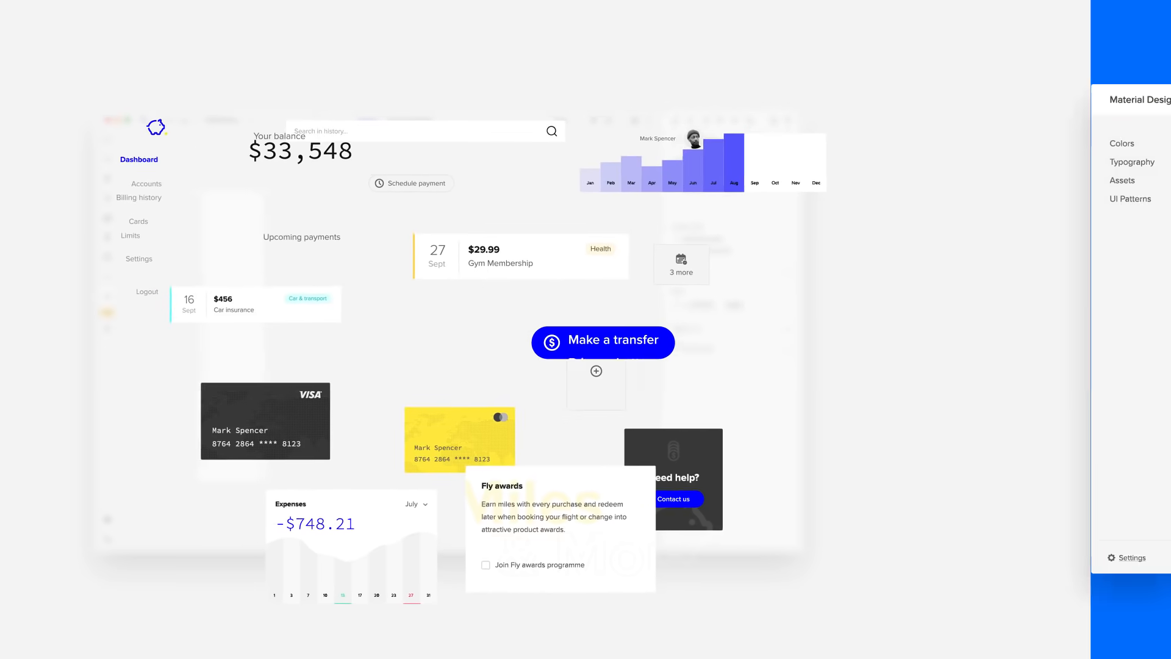
click(1129, 199)
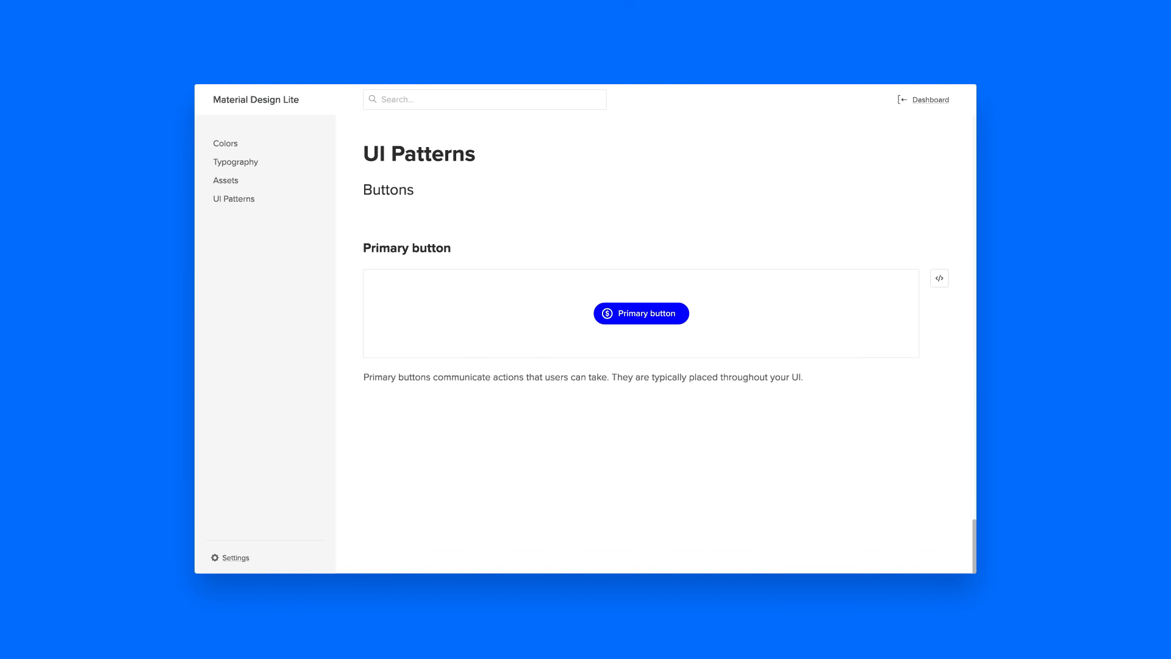